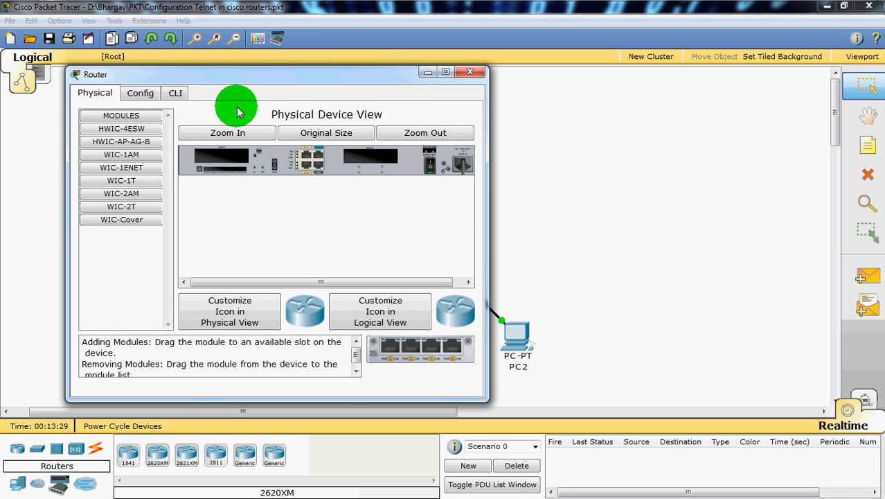
# Enter privileged mode with 'en', then global configuration with 'config t'.
pyautogui.click(175, 93)
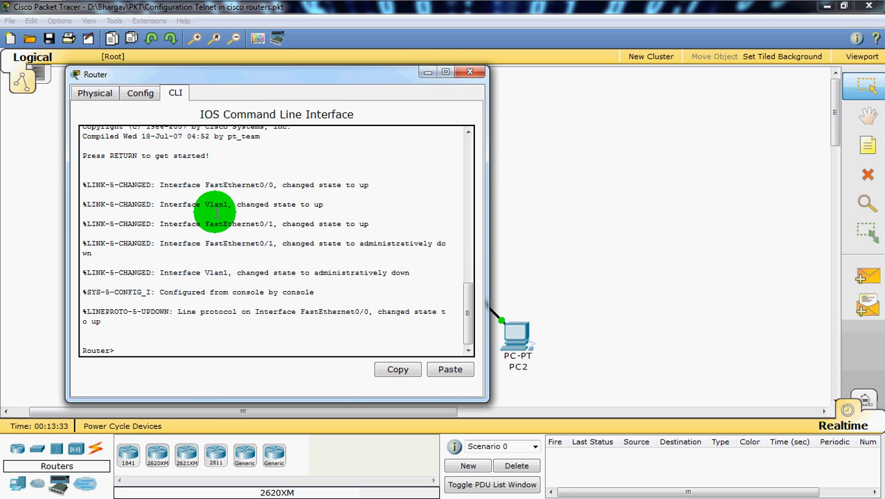
pyautogui.write('en')
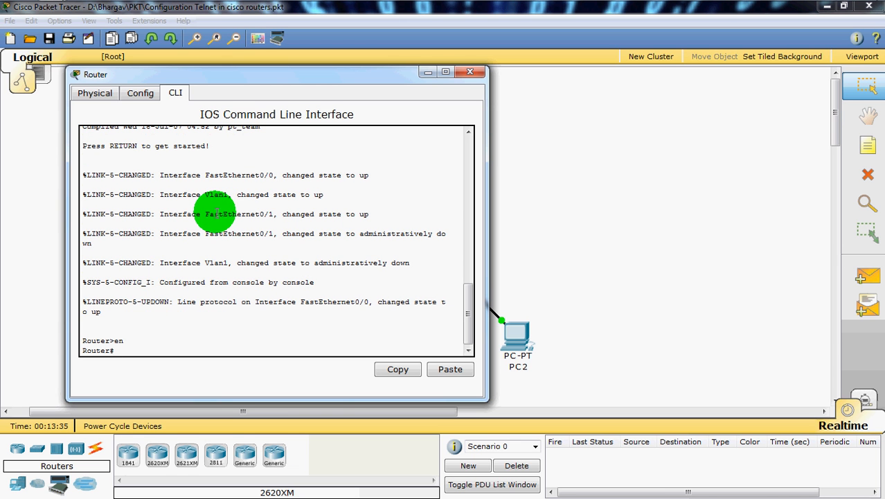
pyautogui.write('config t')
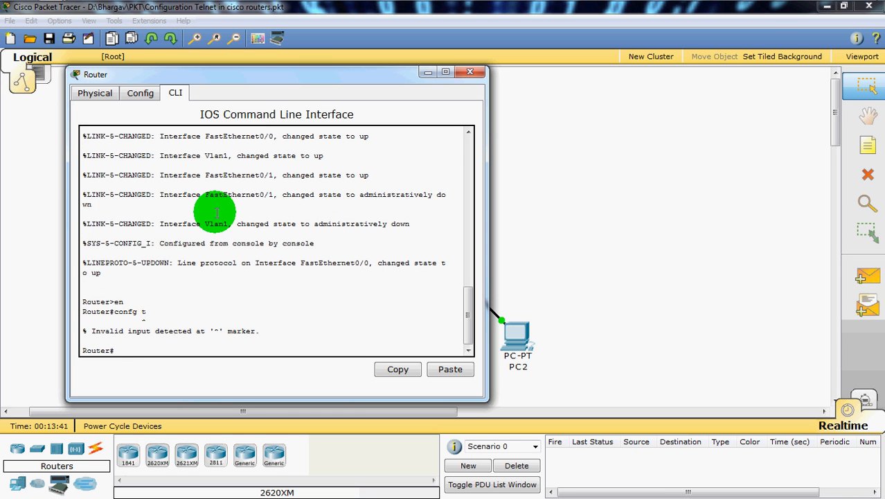
pyautogui.write('config t')
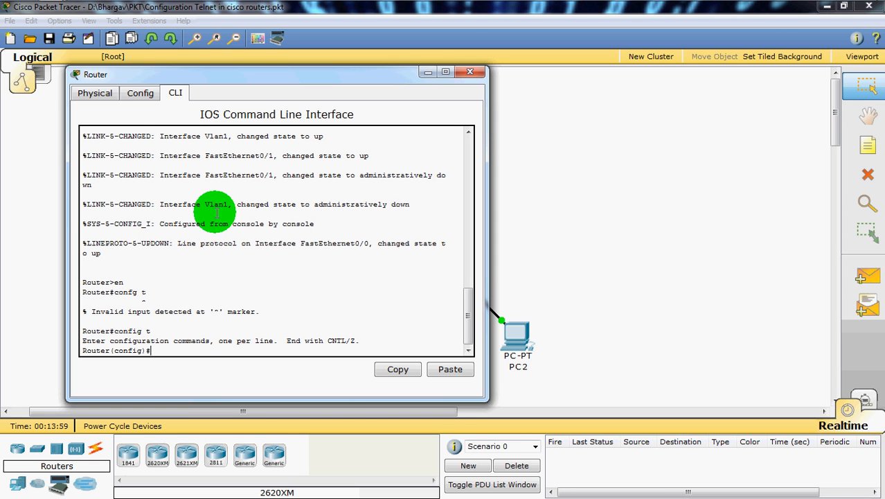
# Set hostname R1 and IP domain name 'cisco'.
pyautogui.write('hostname')
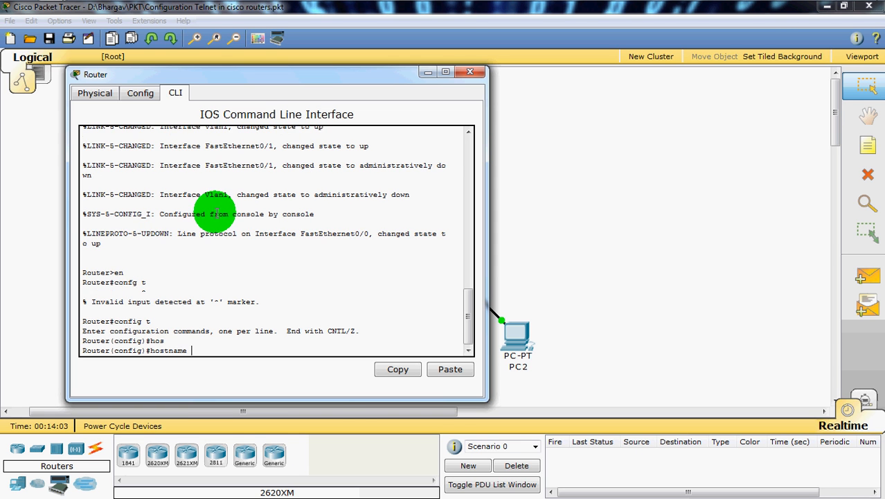
pyautogui.write('R1')
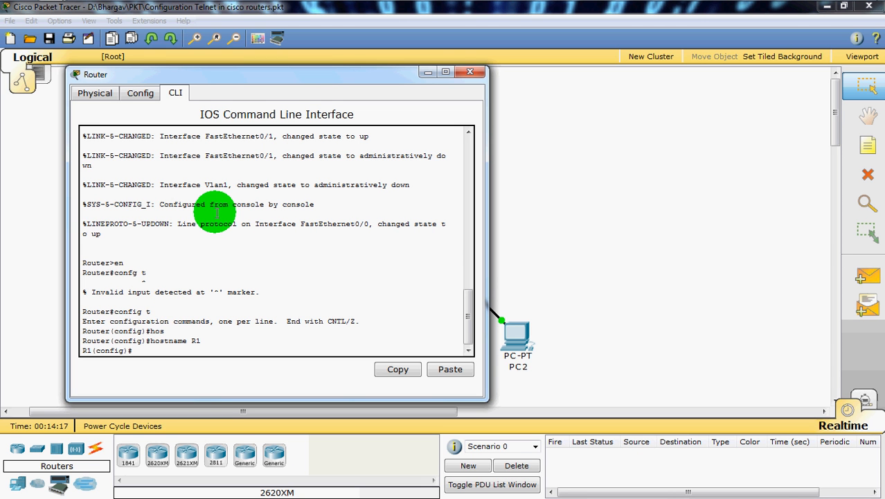
pyautogui.write('ip domain-')
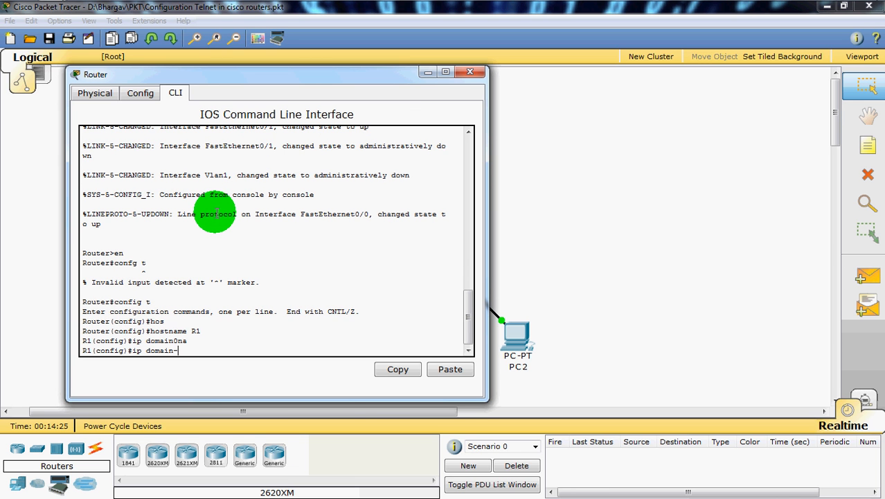
pyautogui.write('name')
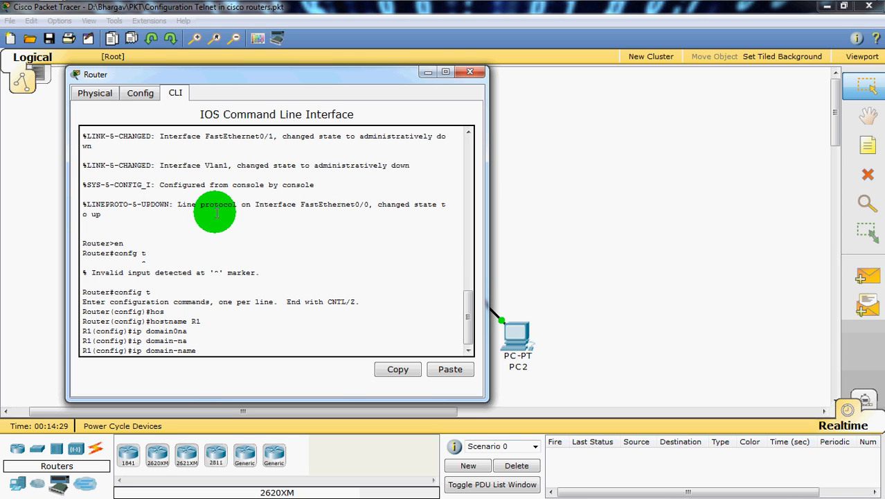
pyautogui.write('cisco')
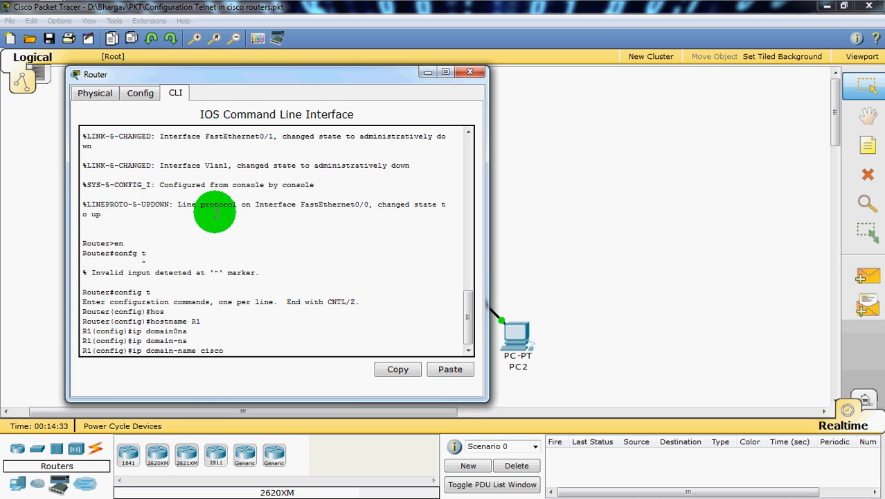
pyautogui.press('enter')
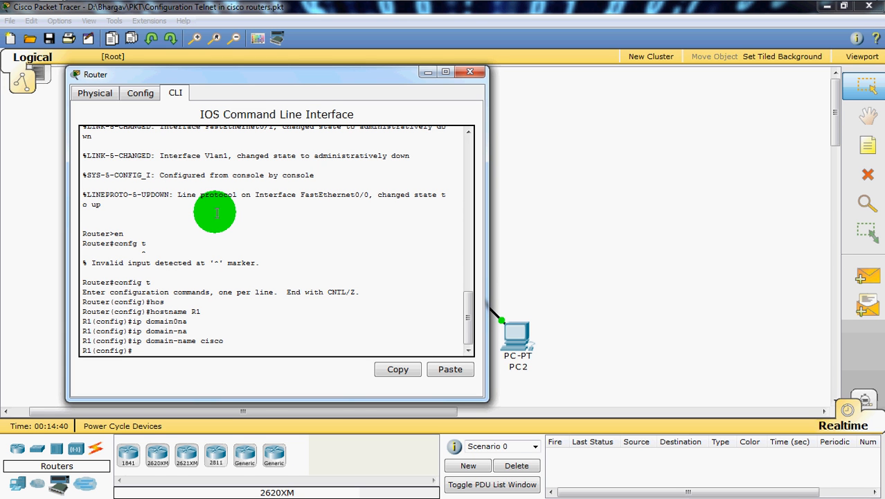
# Restrict vty lines 0 4 to SSH with 'transport input ssh'.
pyautogui.write('line vty 0 4')
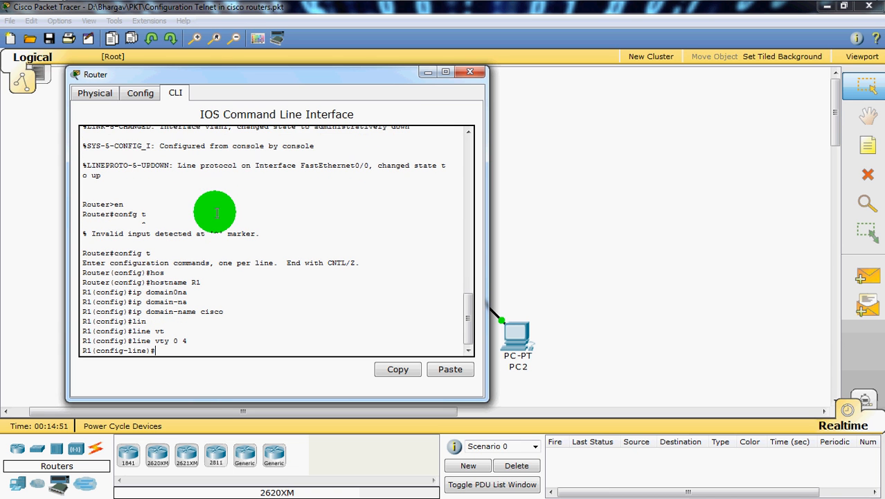
pyautogui.write('tr')
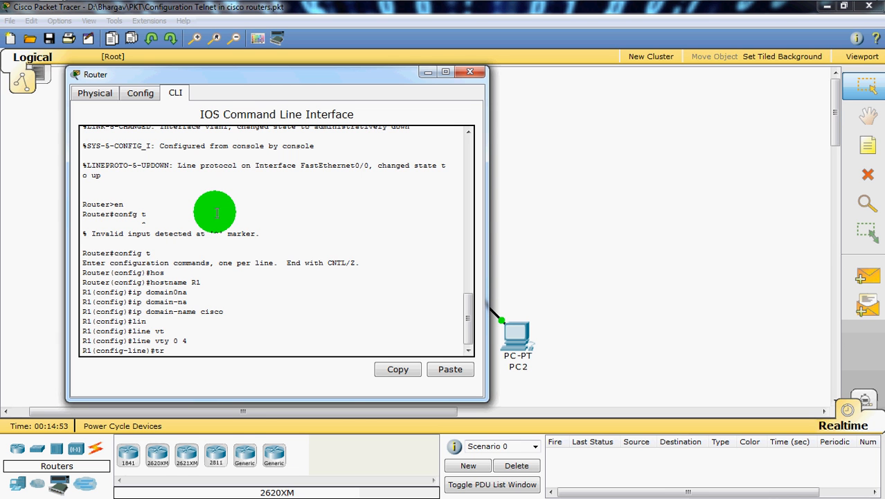
pyautogui.write('transport ip')
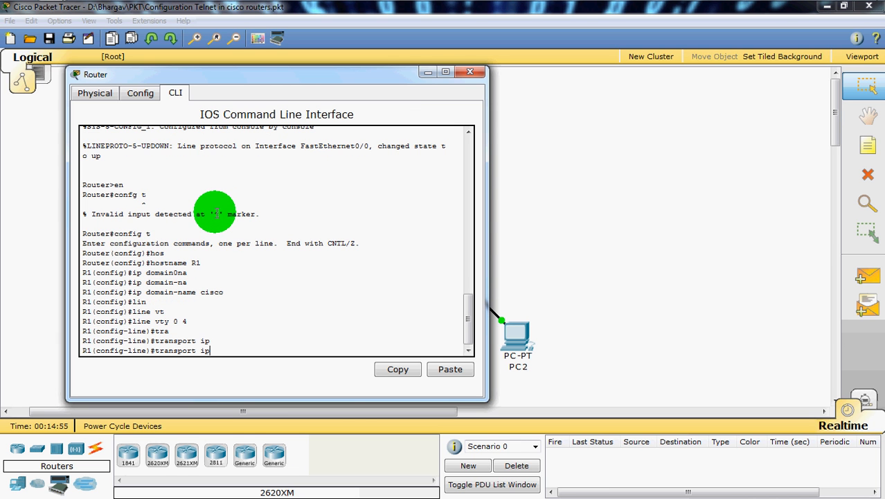
pyautogui.write('n')
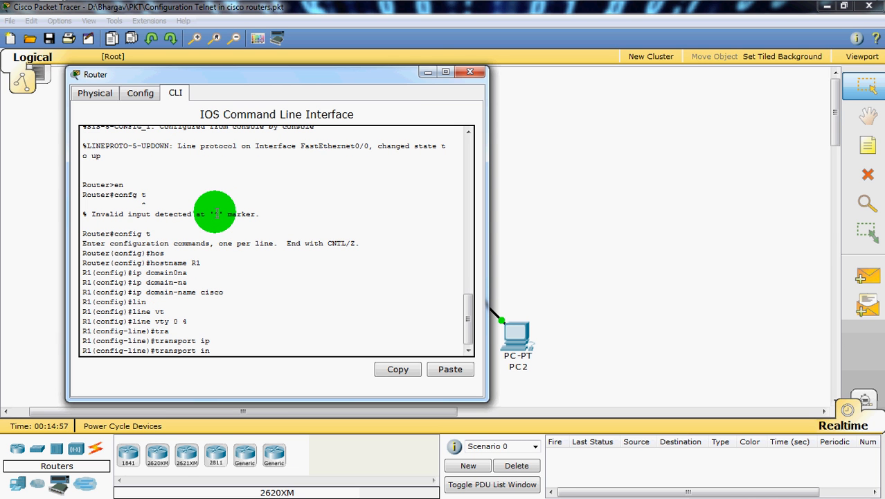
pyautogui.write('input')
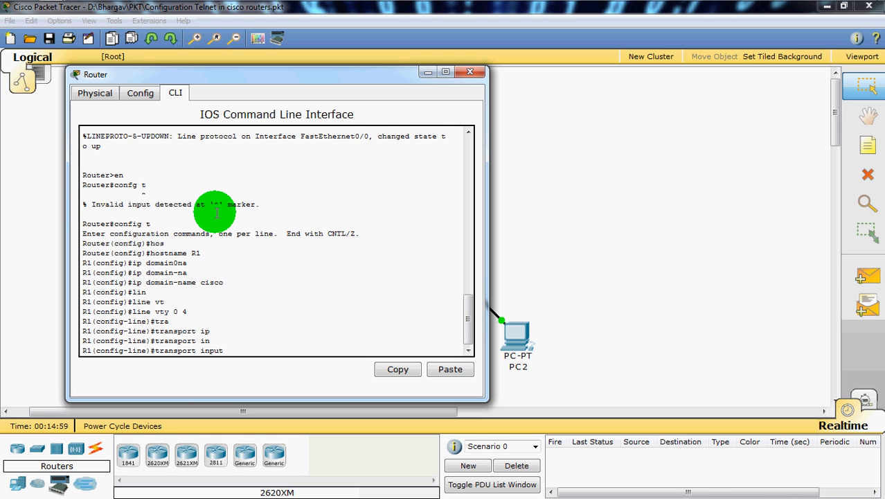
pyautogui.write('ssh')
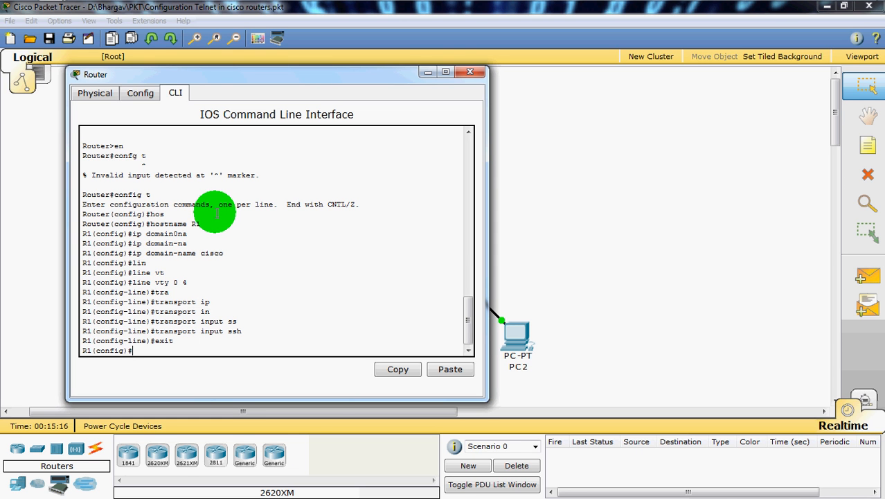
# Generate RSA crypto keys on R1 with a 1024-bit modulus.
pyautogui.write('cru')
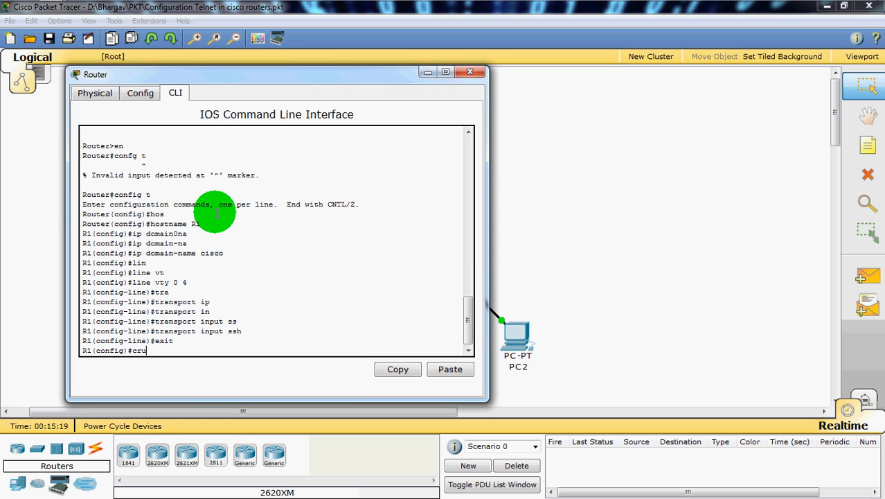
pyautogui.write('pto key generate rsa')
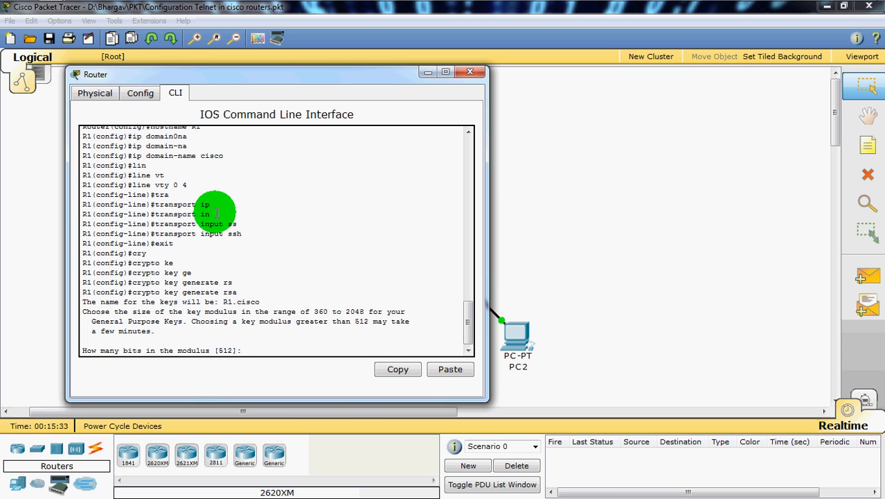
pyautogui.moveTo(222, 222)
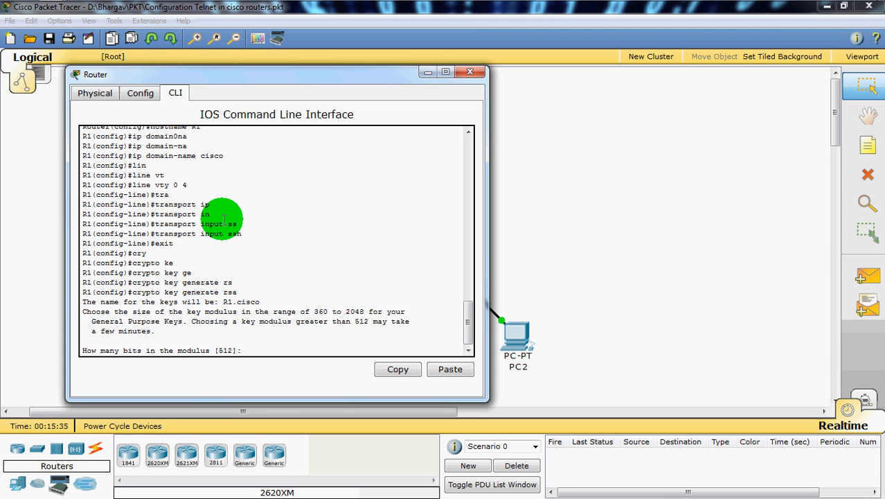
pyautogui.write('1024')
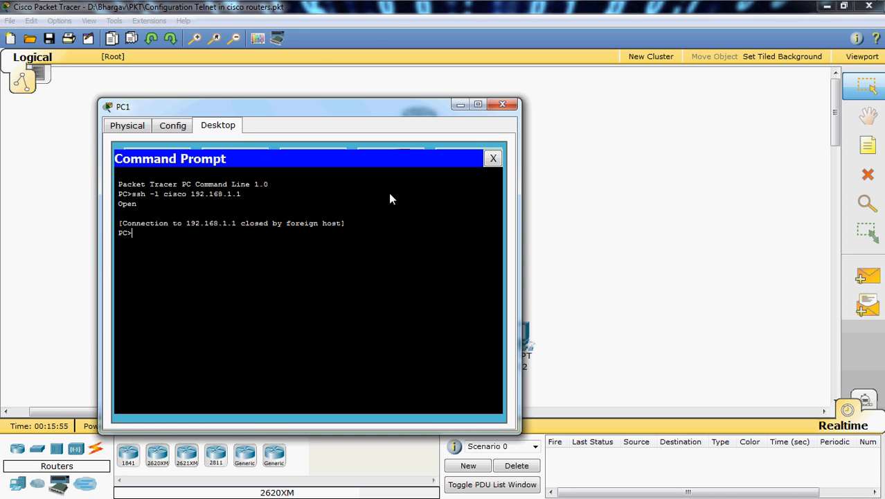
# From PC1, SSH to 192.168.1.1 as user cisco and log in.
pyautogui.write('ssh -l')
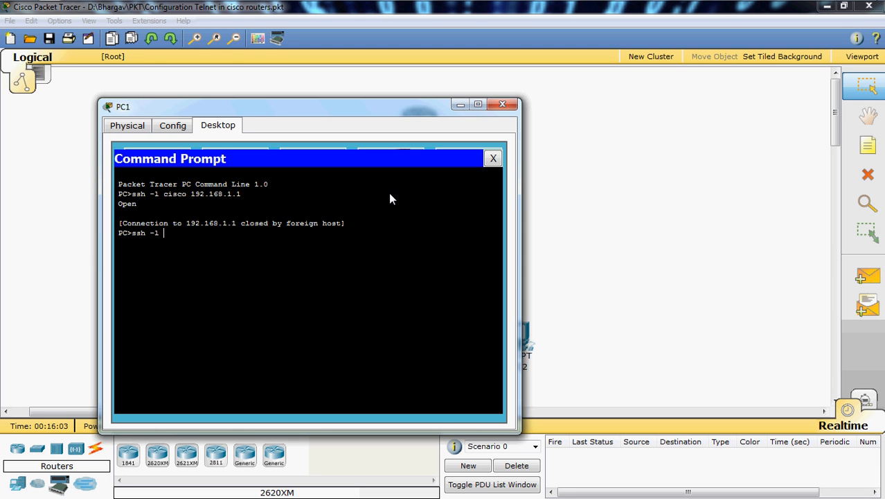
pyautogui.write('cisco')
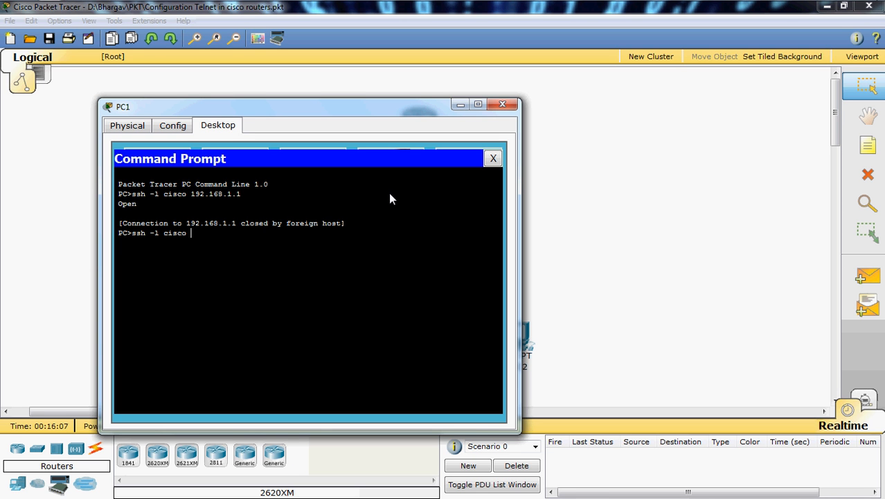
pyautogui.write('192.1')
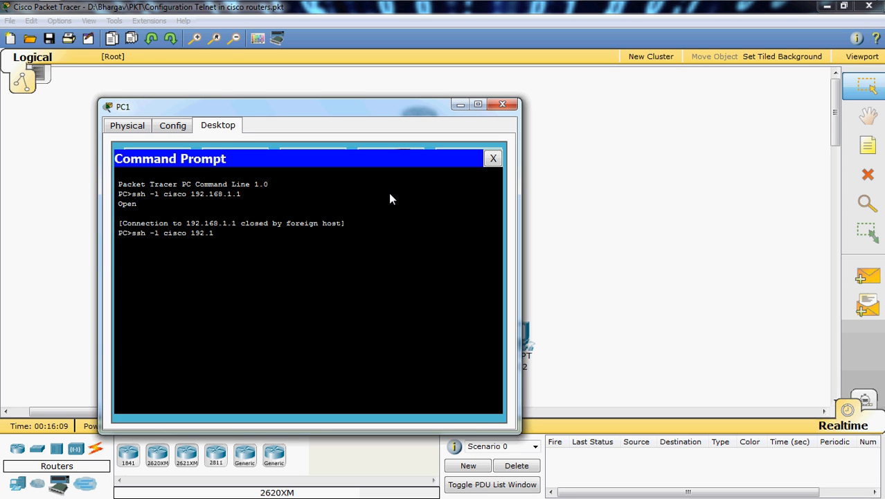
pyautogui.write('68.1.1')
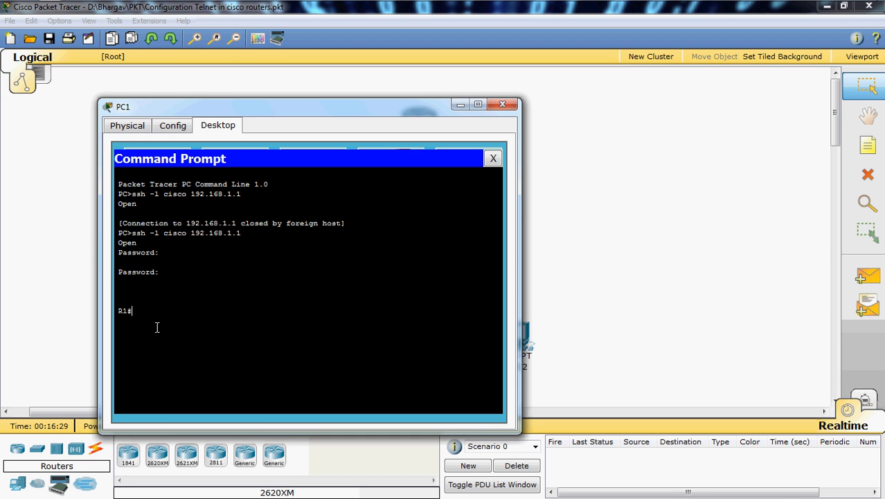
pyautogui.moveTo(224, 303)
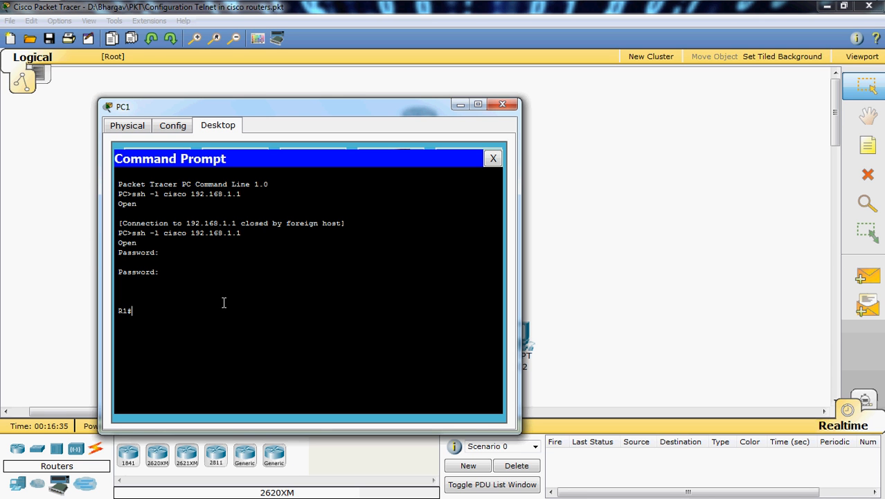
# Run 'show ssh' and highlight a word in the connection listing.
pyautogui.write('sh')
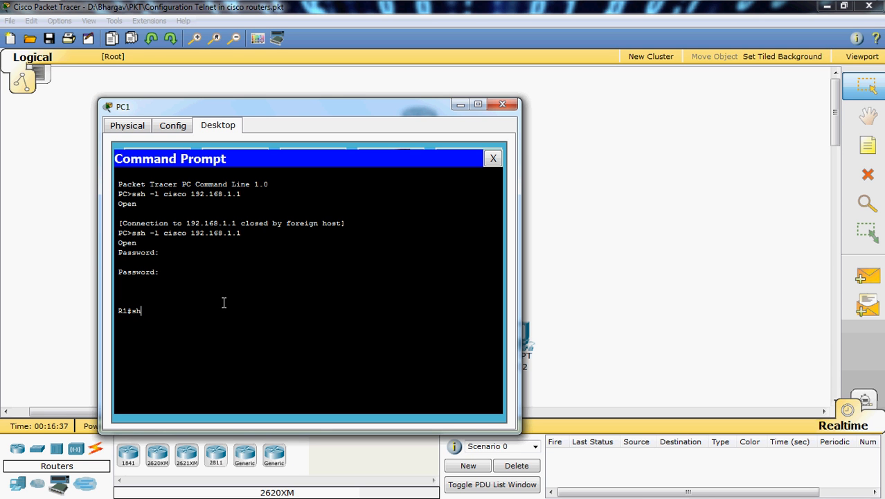
pyautogui.write('show ssh')
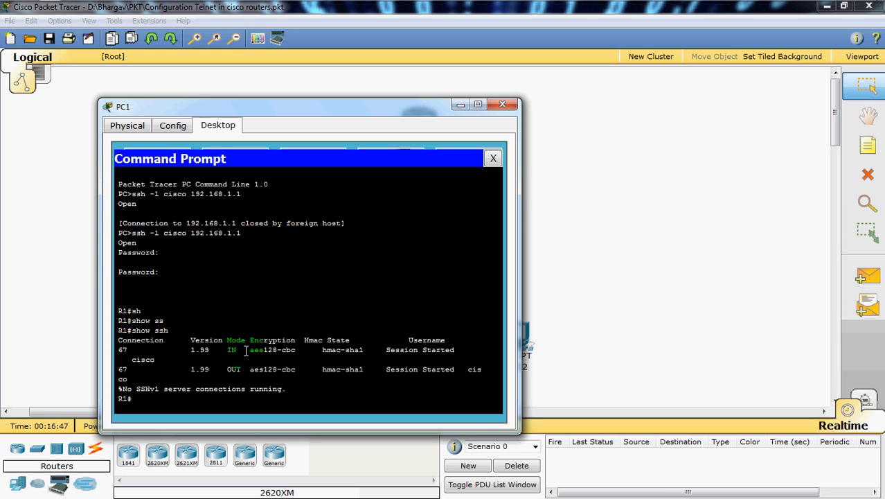
pyautogui.doubleClick(200, 349)
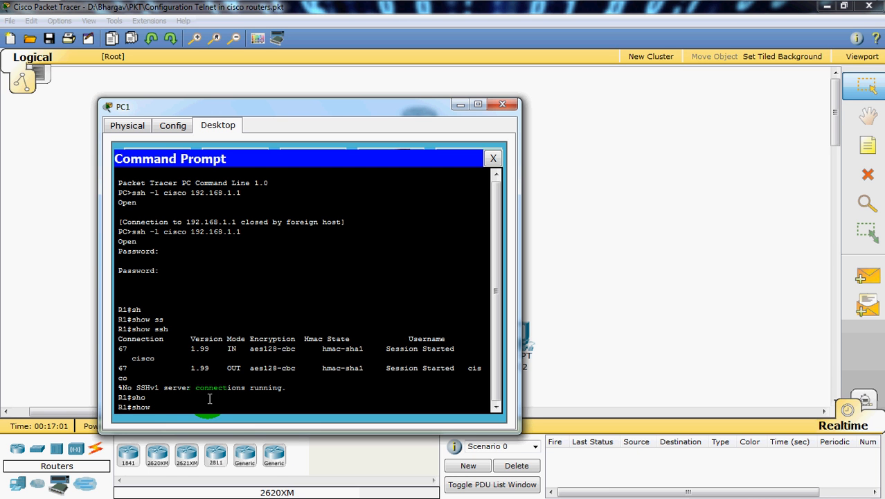
# Page through 'show interfaces' output, then close PC1's Command Prompt.
pyautogui.write('show interfaces')
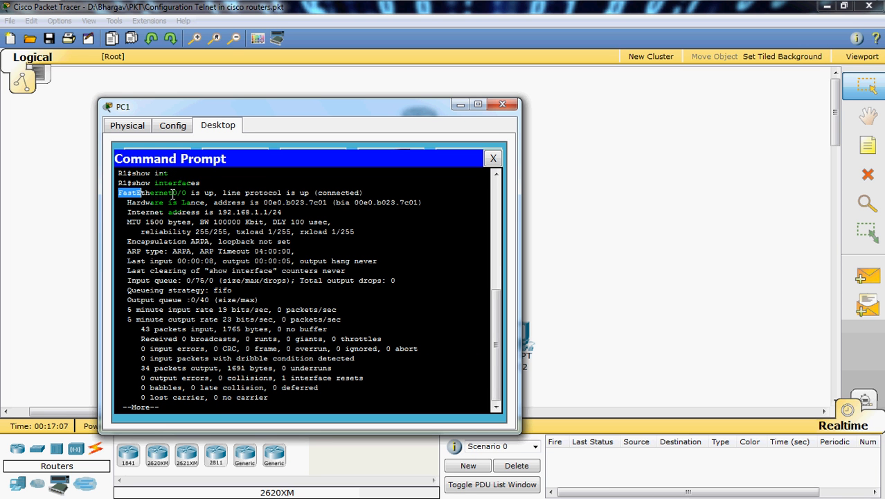
pyautogui.moveTo(138, 192); pyautogui.dragTo(367, 192)
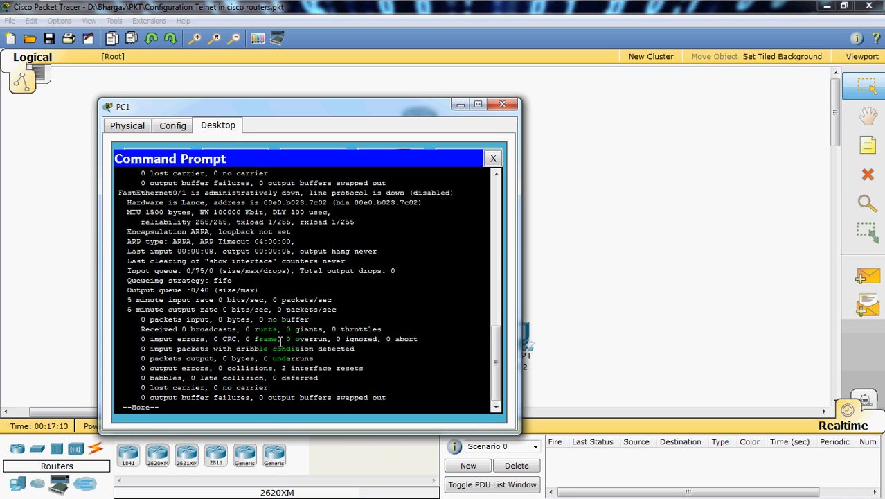
pyautogui.press('space')
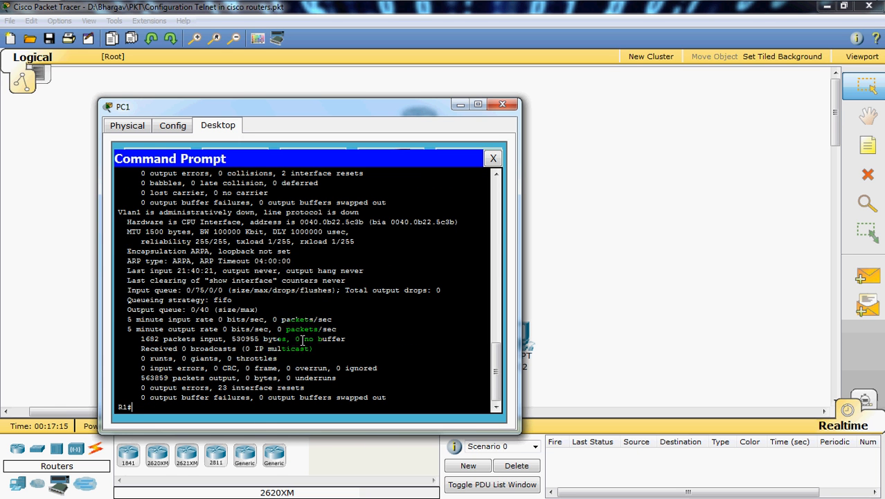
pyautogui.click(493, 157)
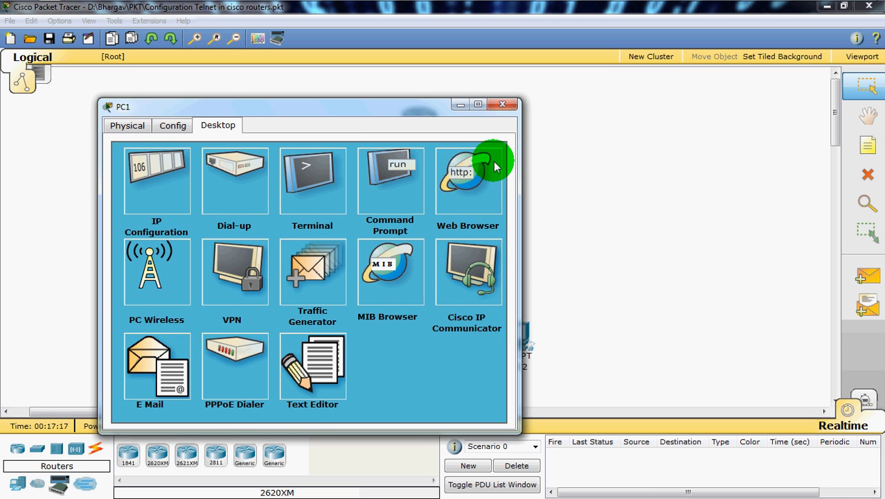